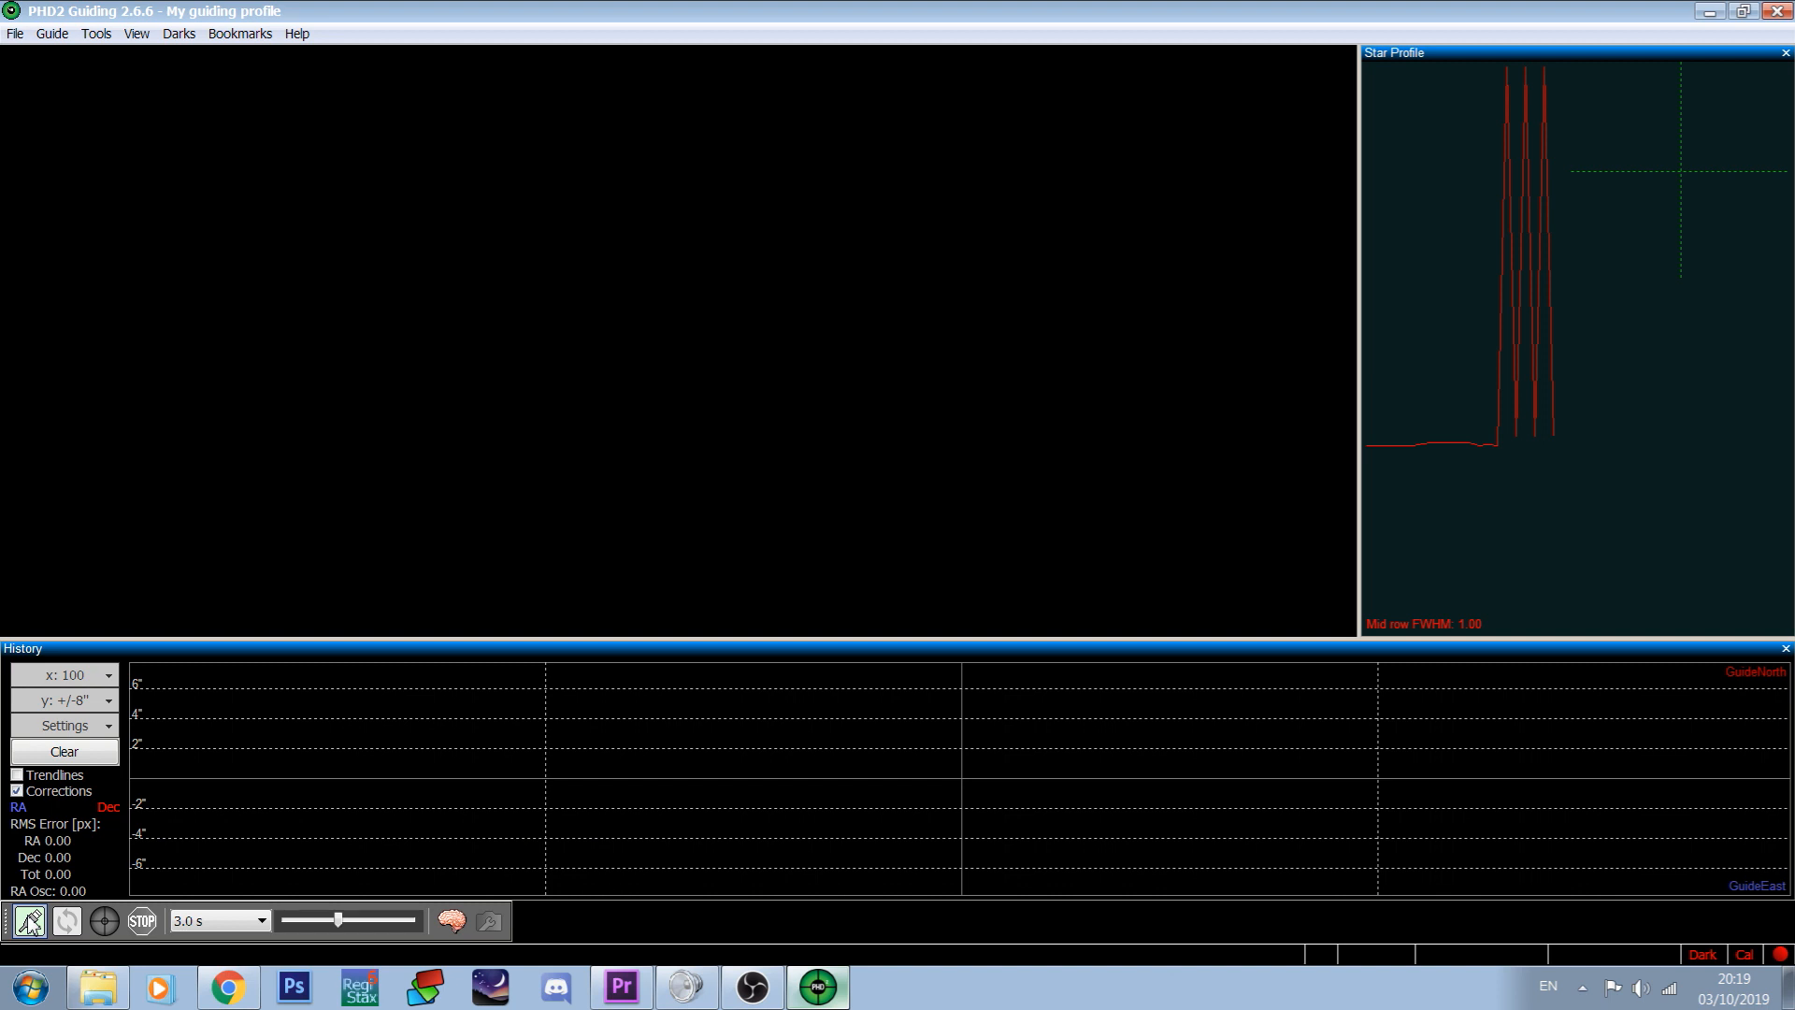
Connect the ZWO ASI camera and EQMOD ASCOM HEQ5/6 mount via Connect All
click(28, 922)
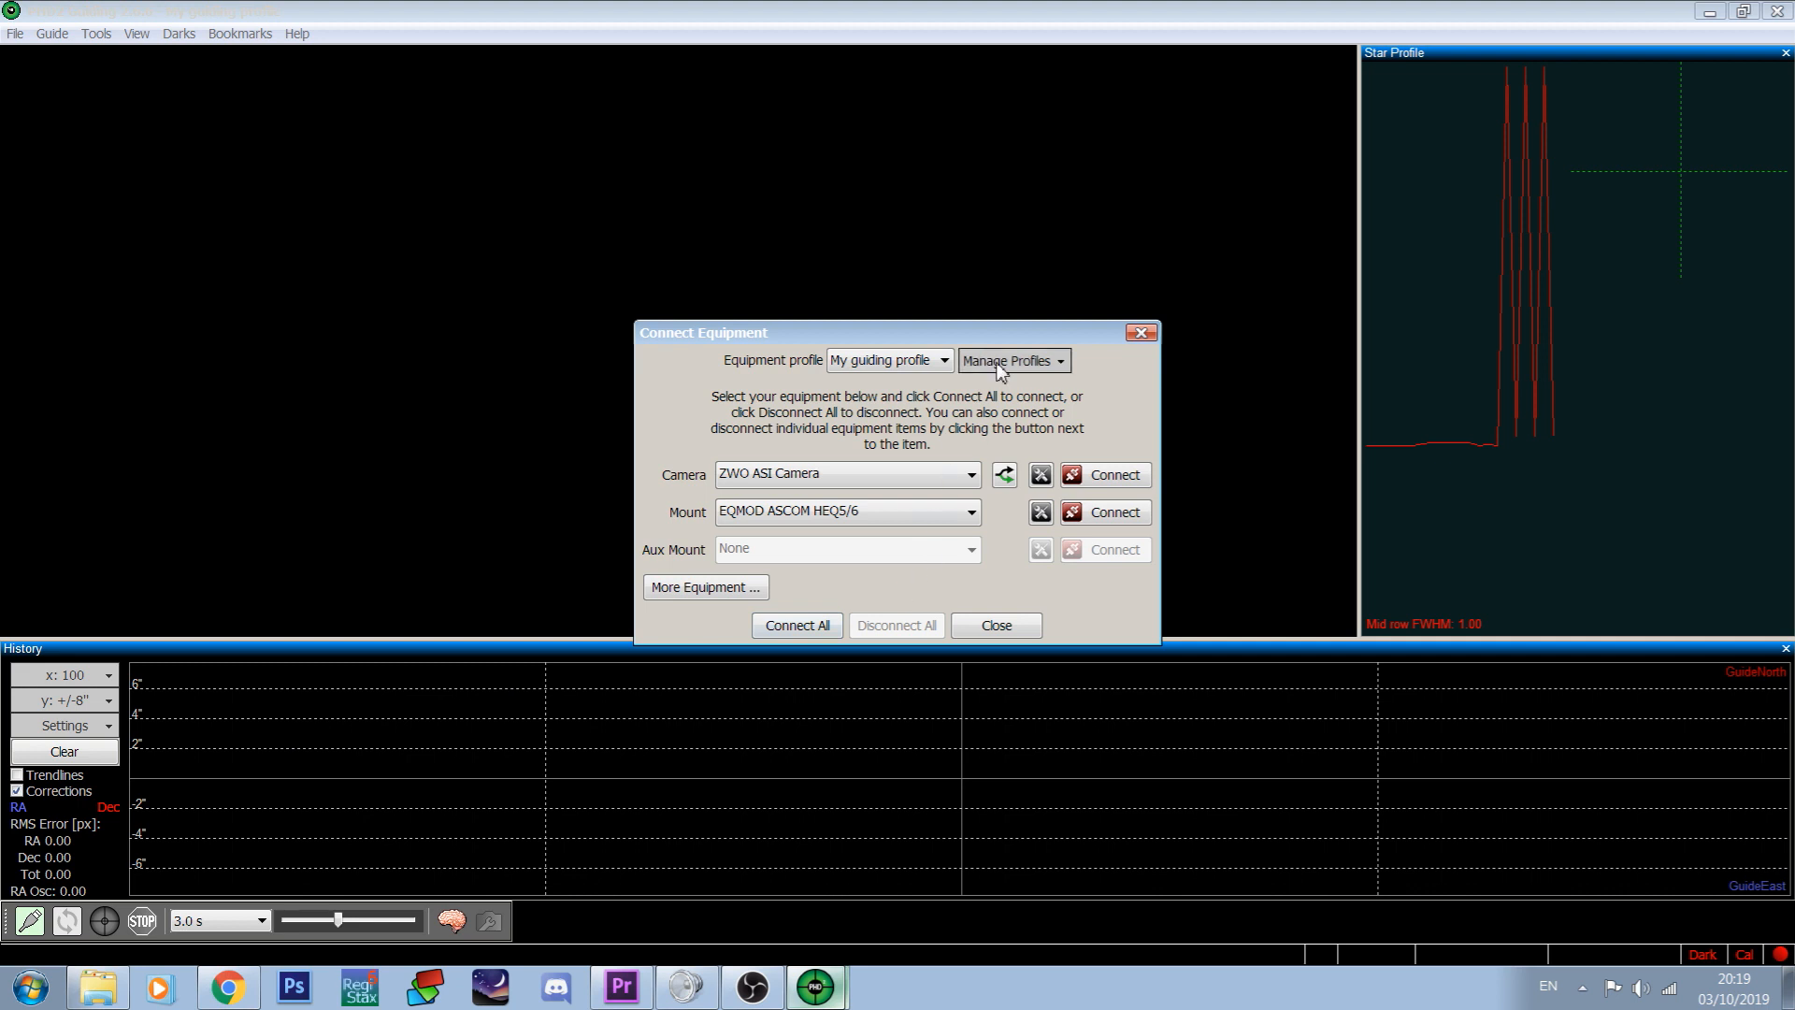
click(1014, 361)
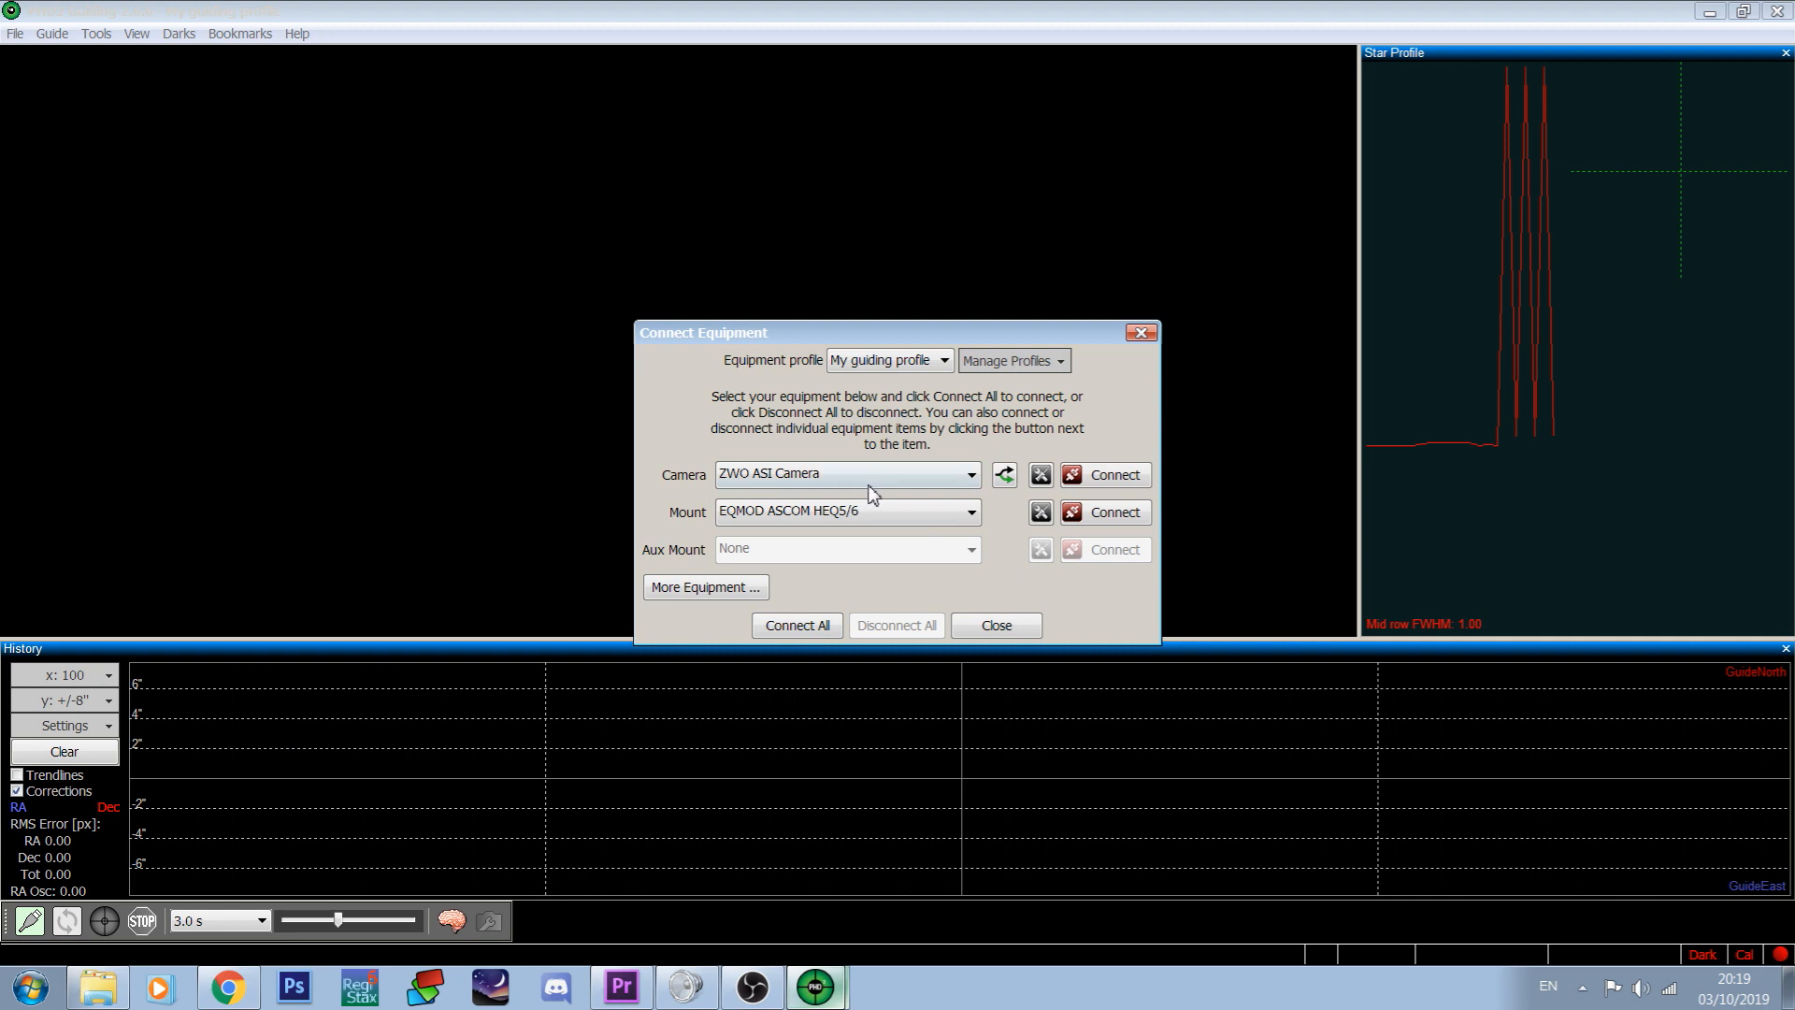
click(1103, 475)
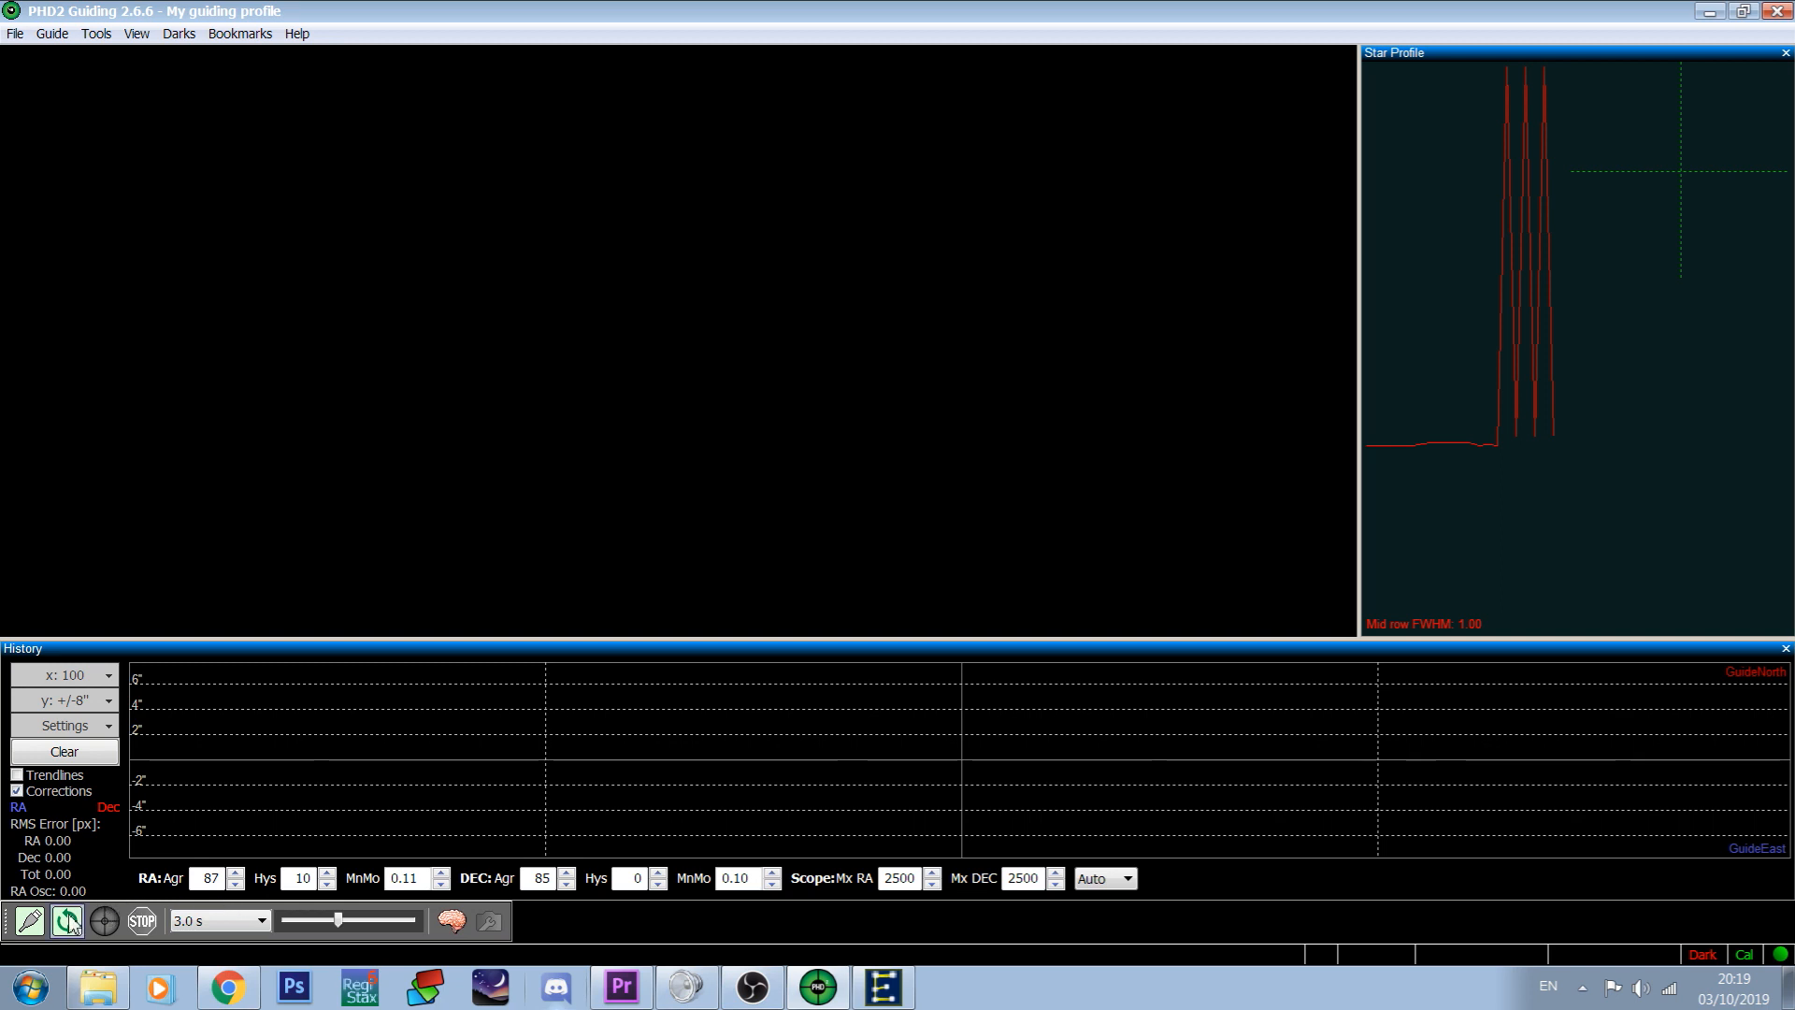
Start looping camera exposures to show the live star field
click(62, 922)
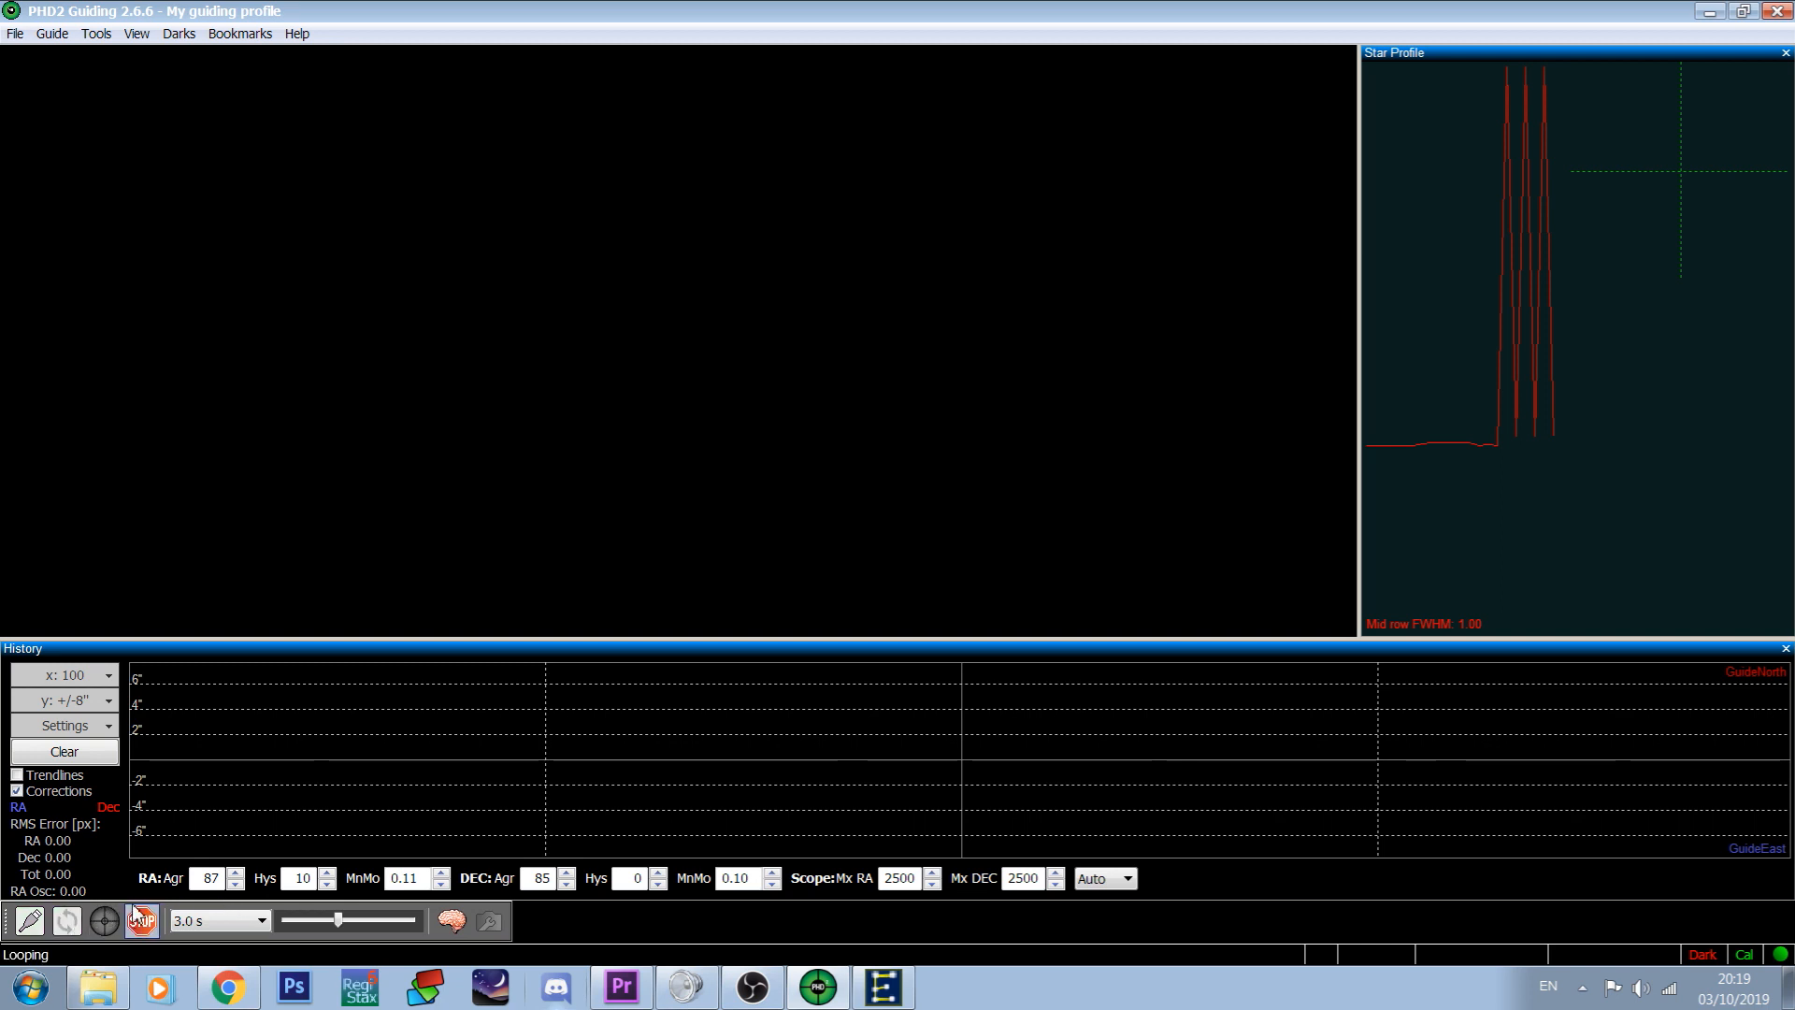
click(264, 920)
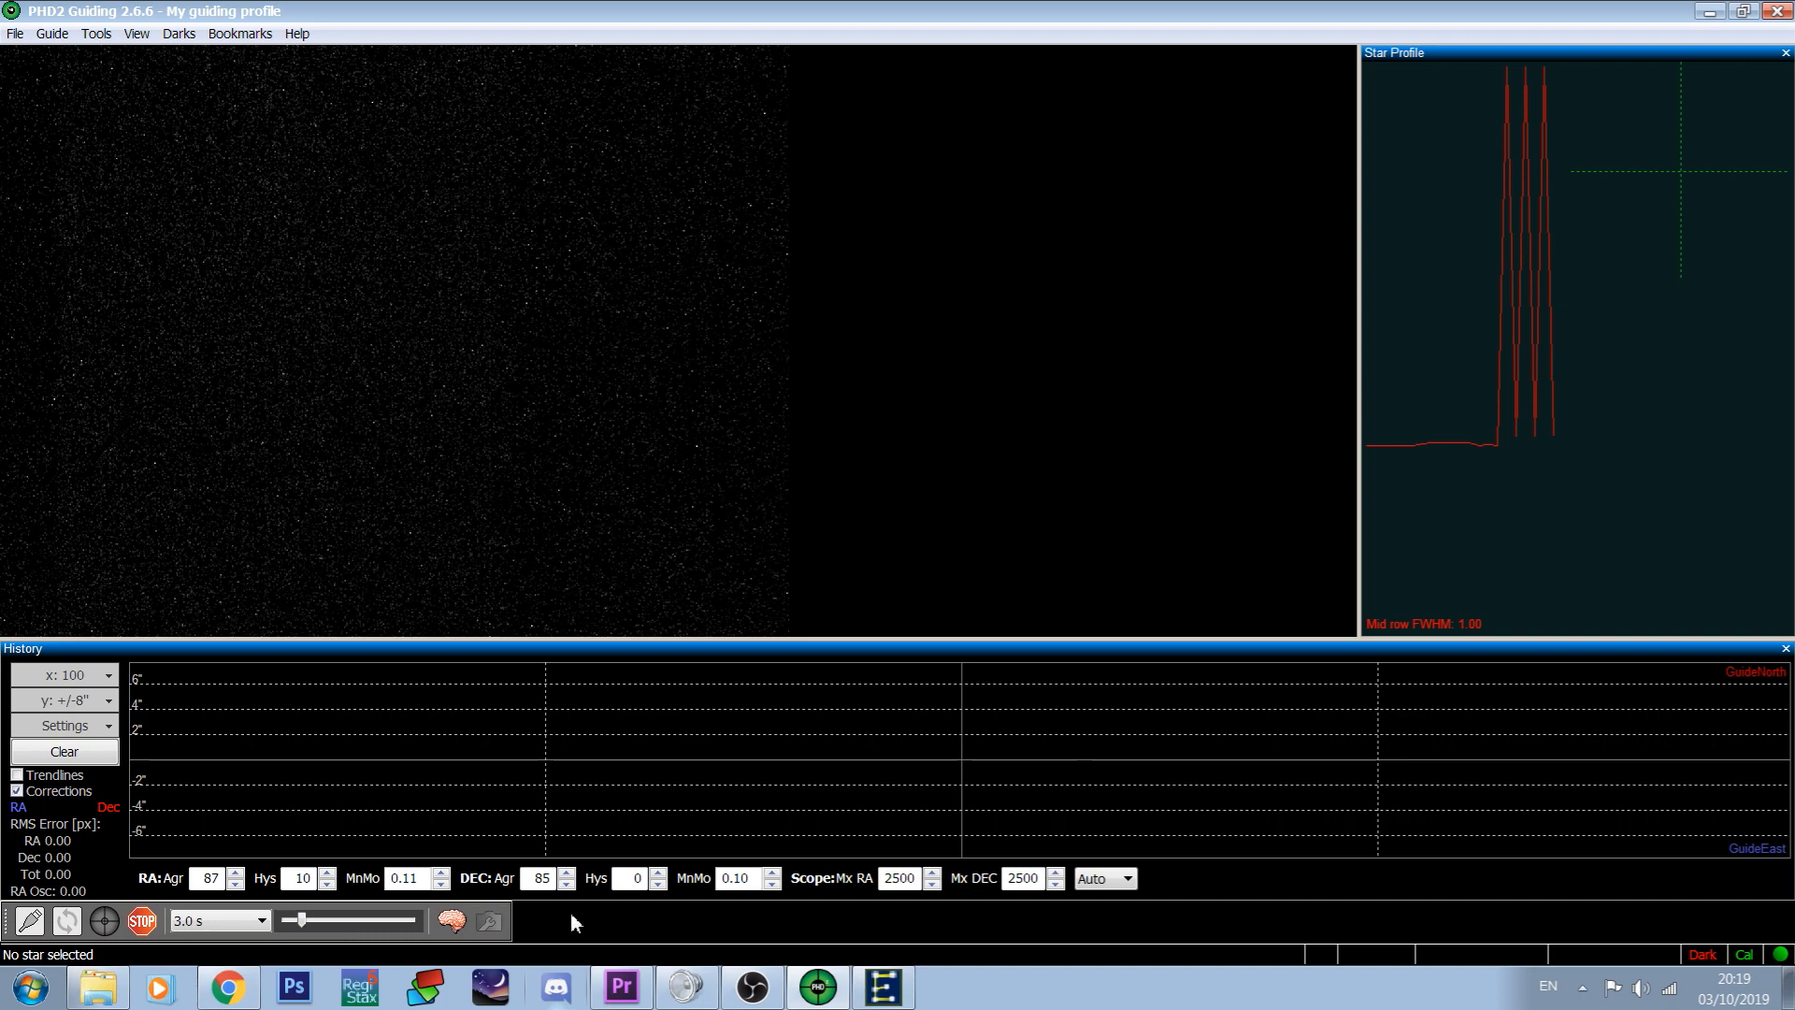
mouse_move(550, 923)
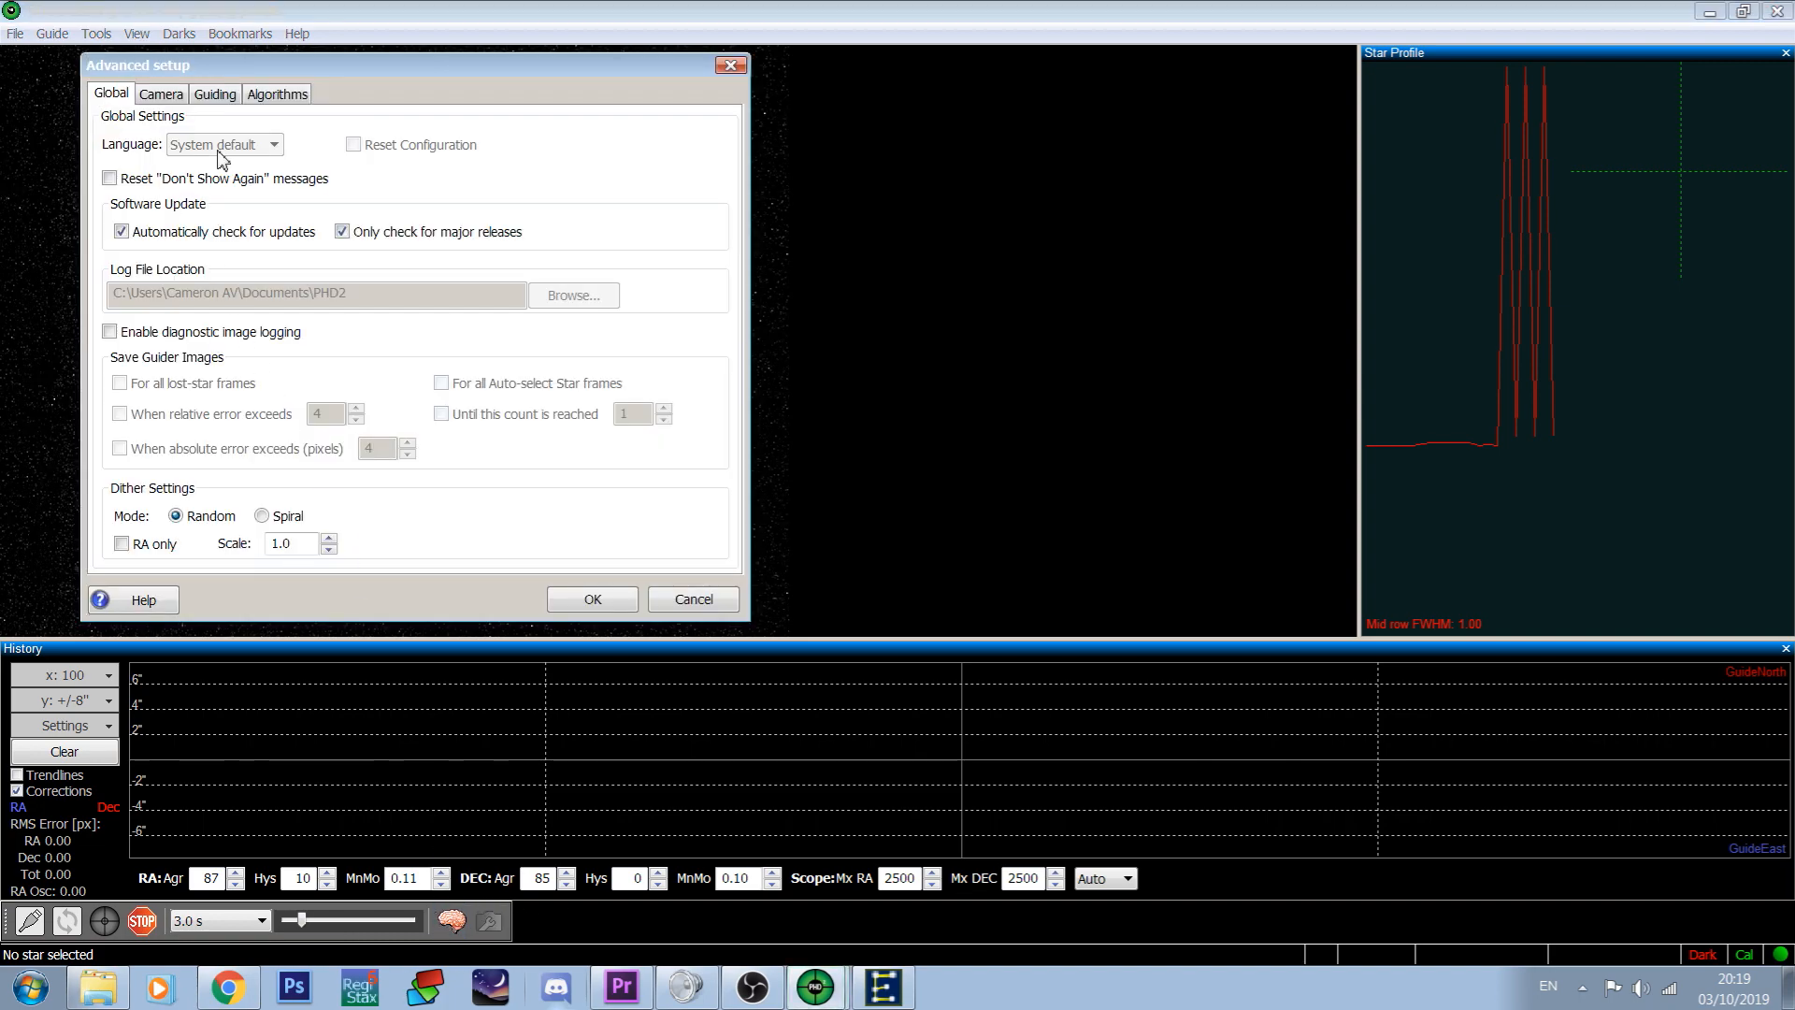
Review the guider search region and calibration step settings in Advanced Setup
click(214, 93)
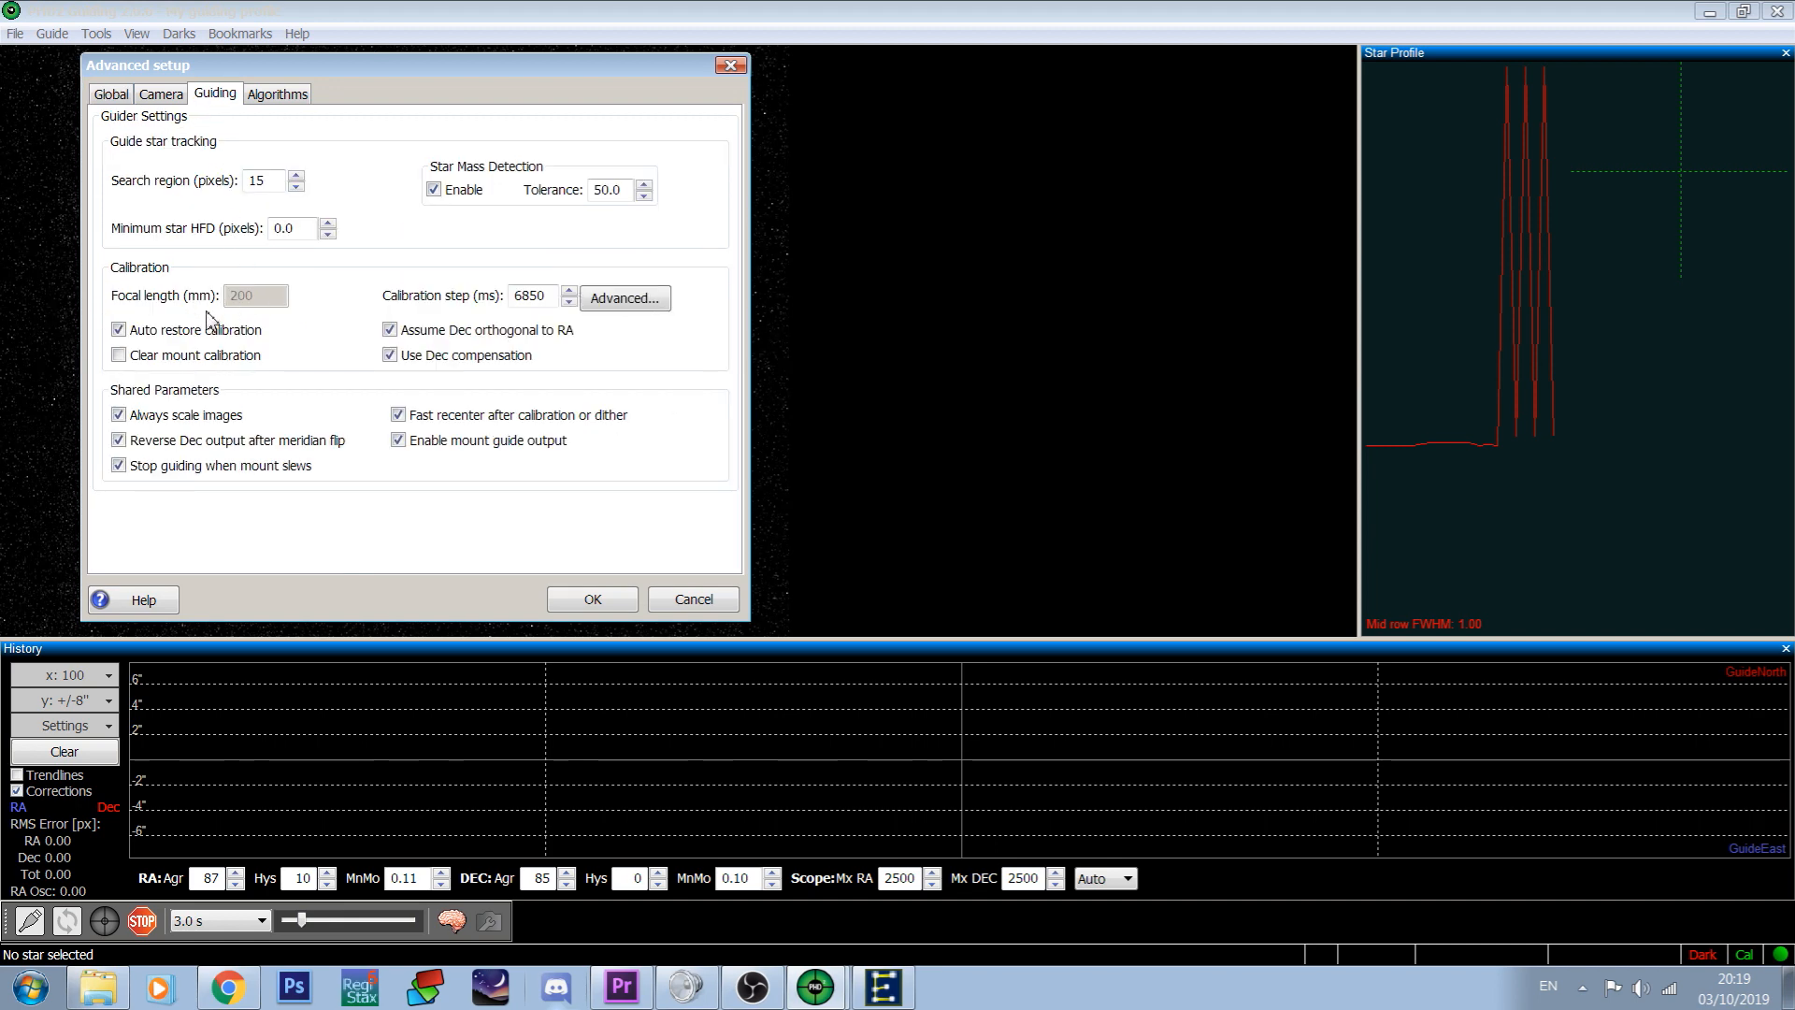
mouse_move(251, 297)
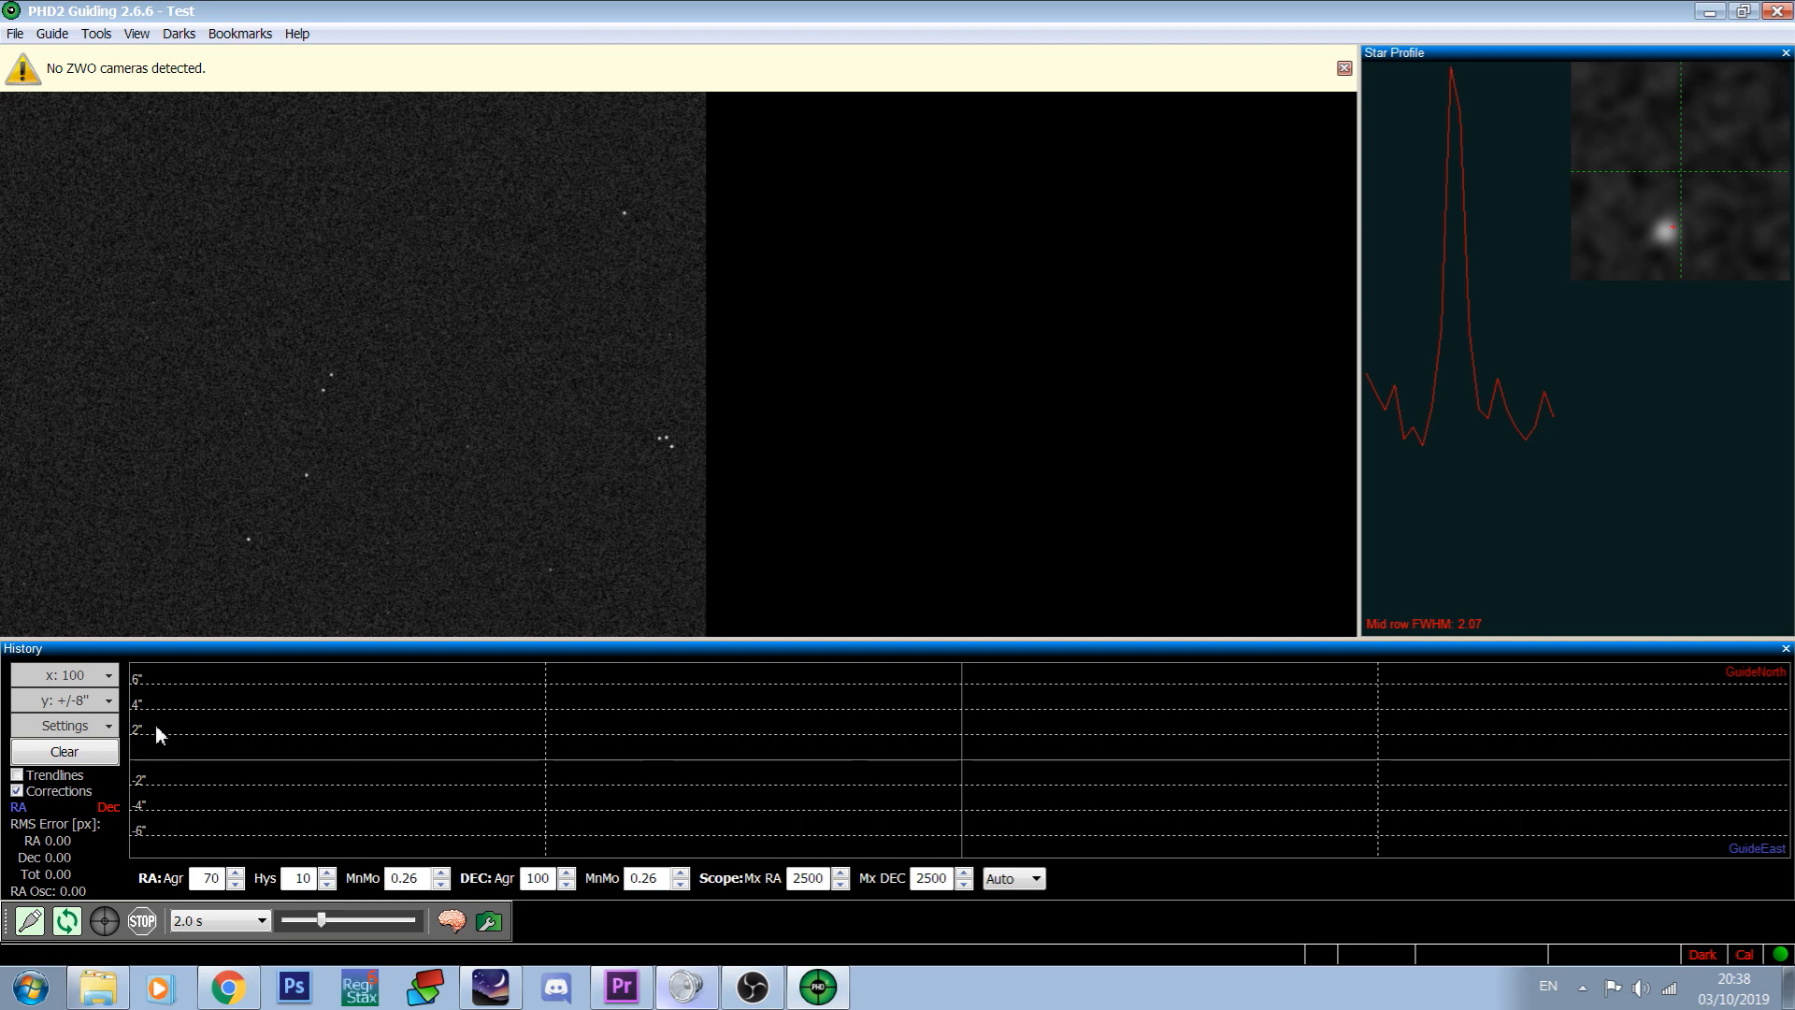
Select the lower-left star as the guide star and start guiding on it
click(321, 389)
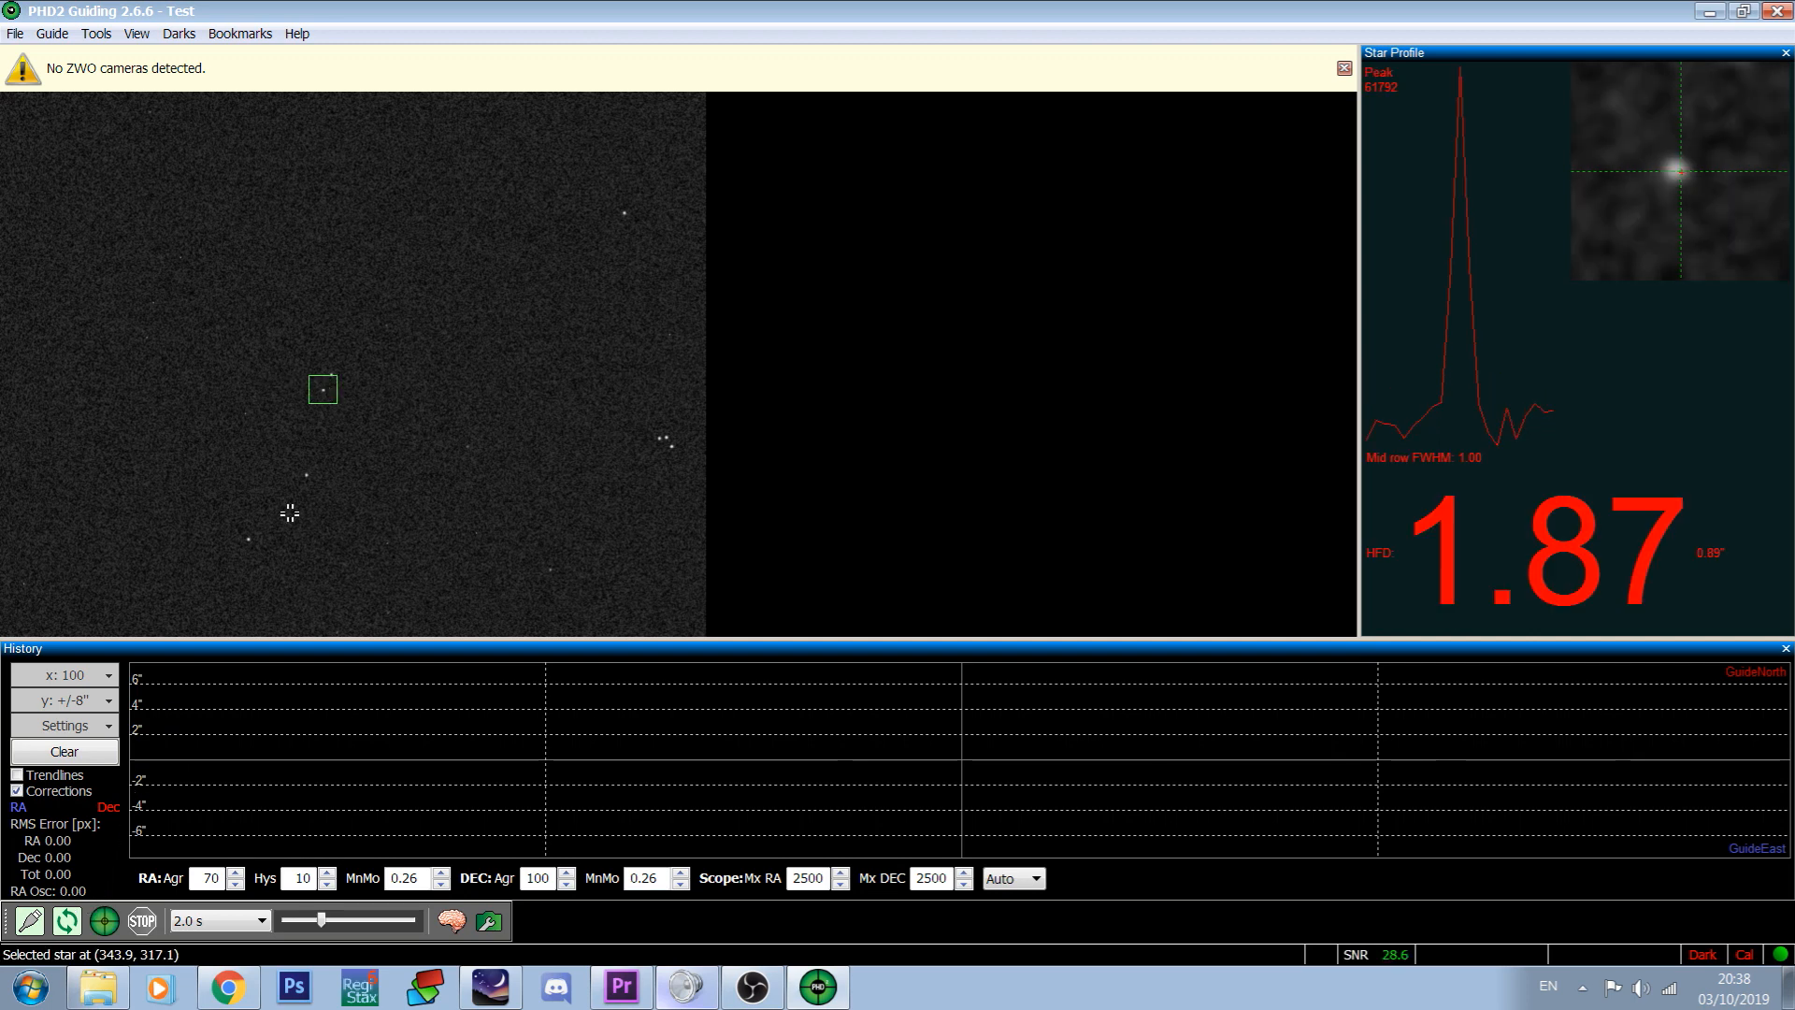
click(53, 919)
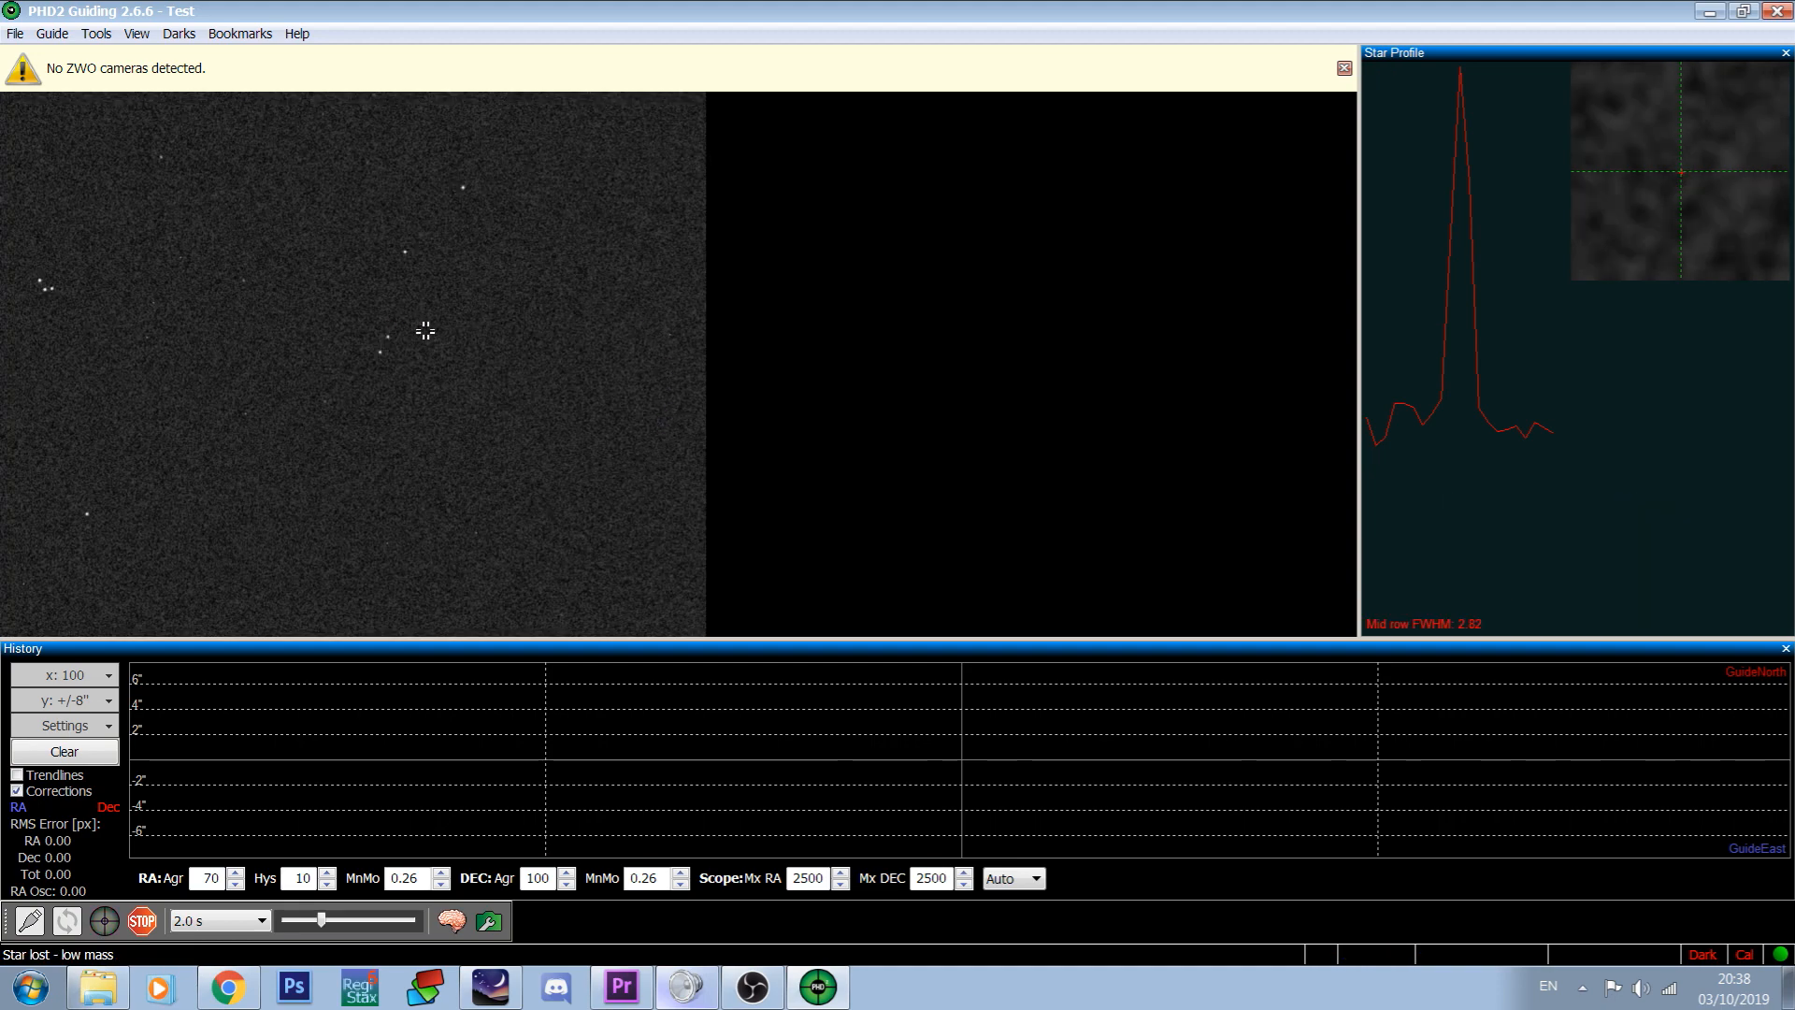
click(51, 284)
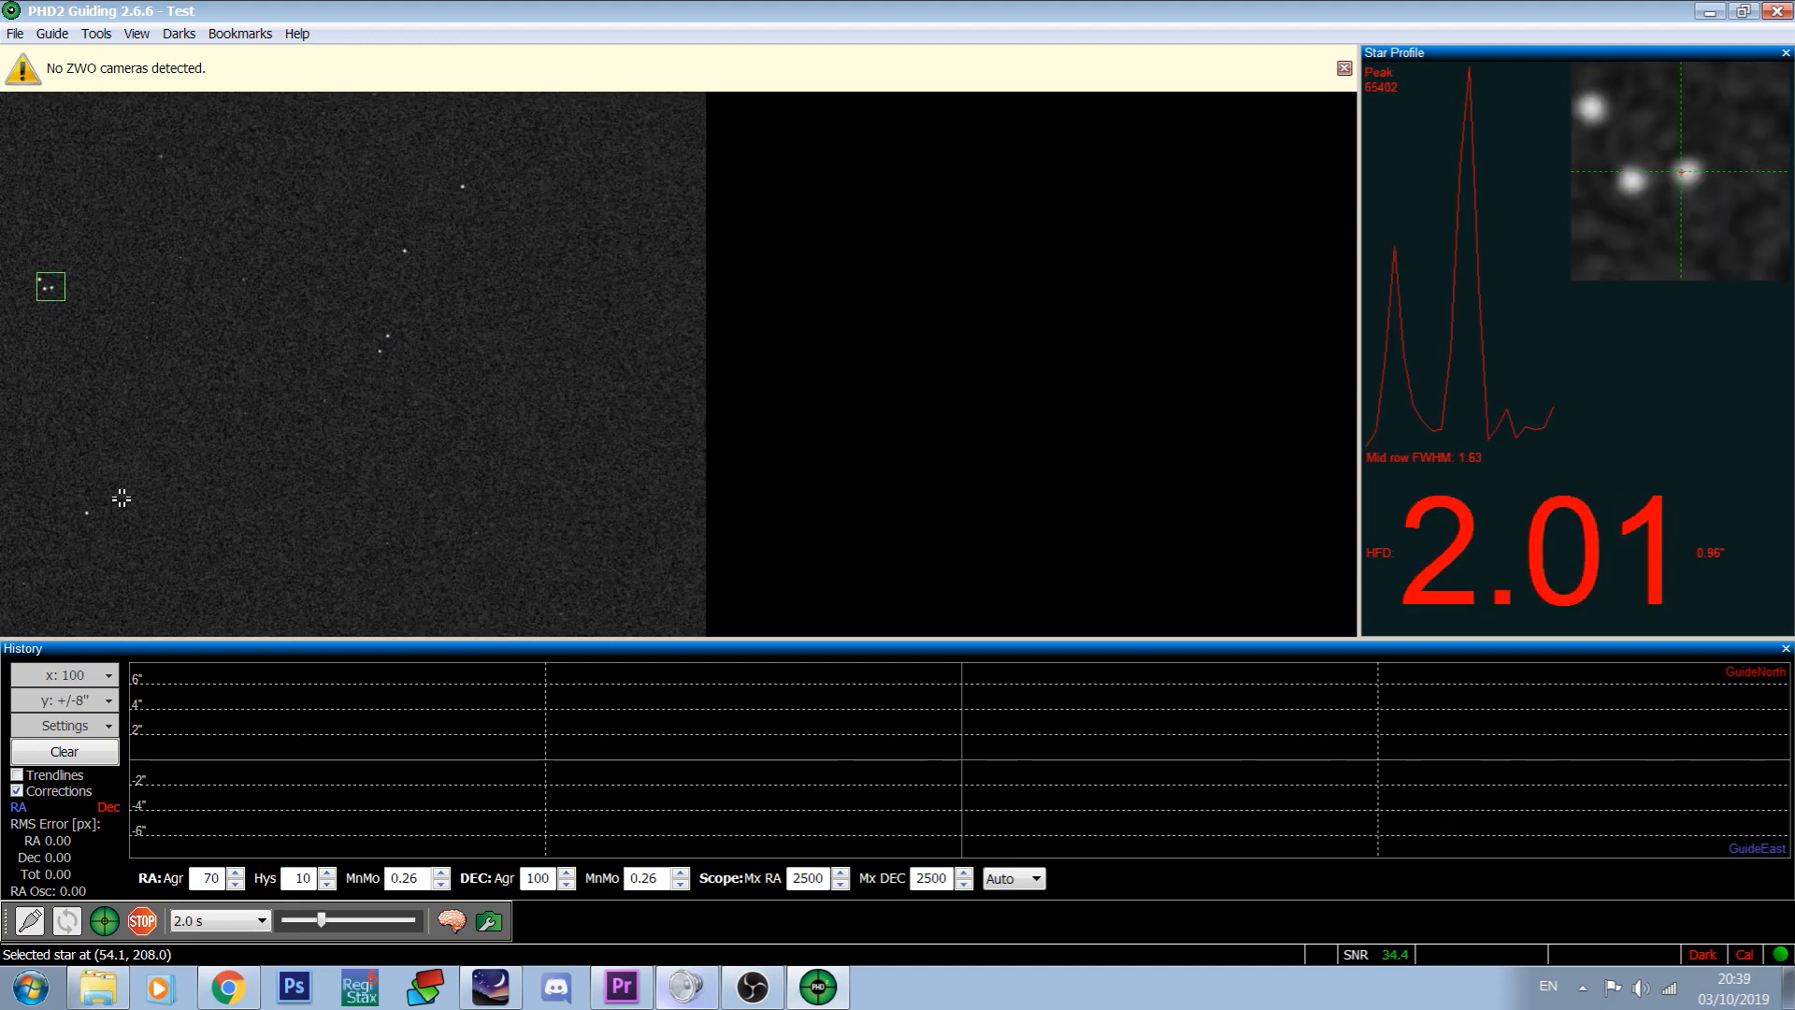
click(85, 511)
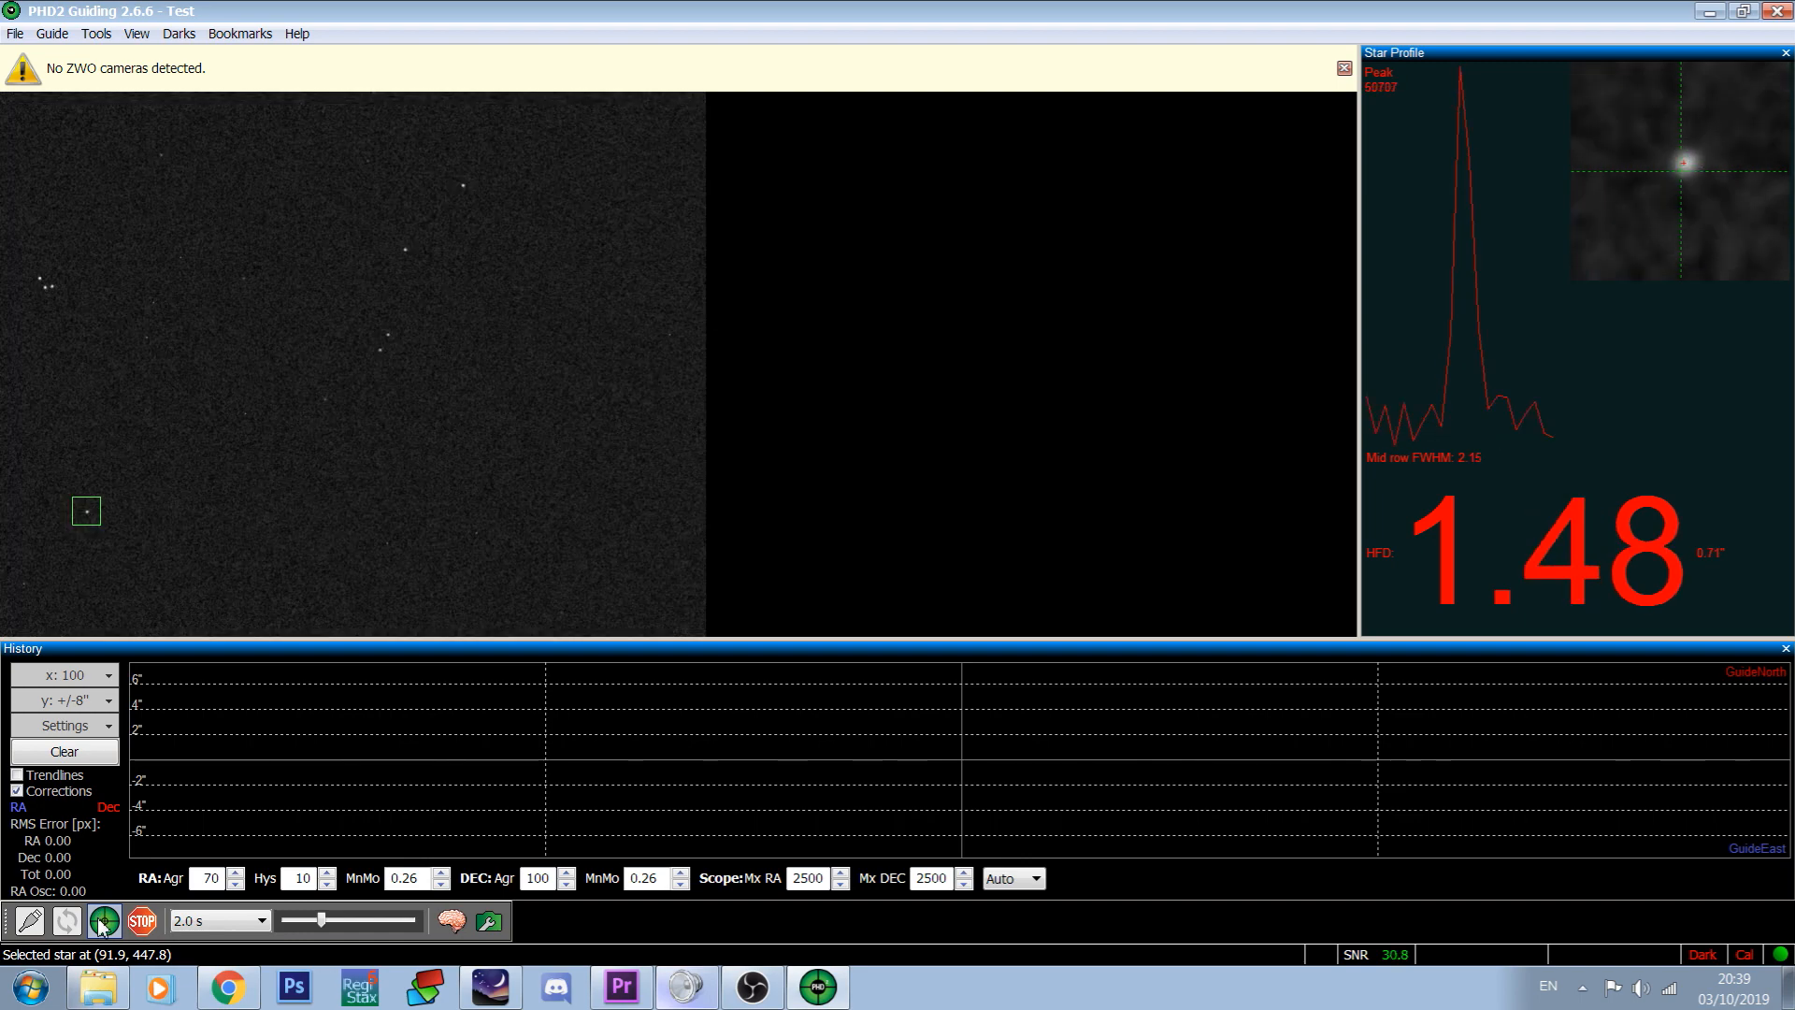
click(97, 920)
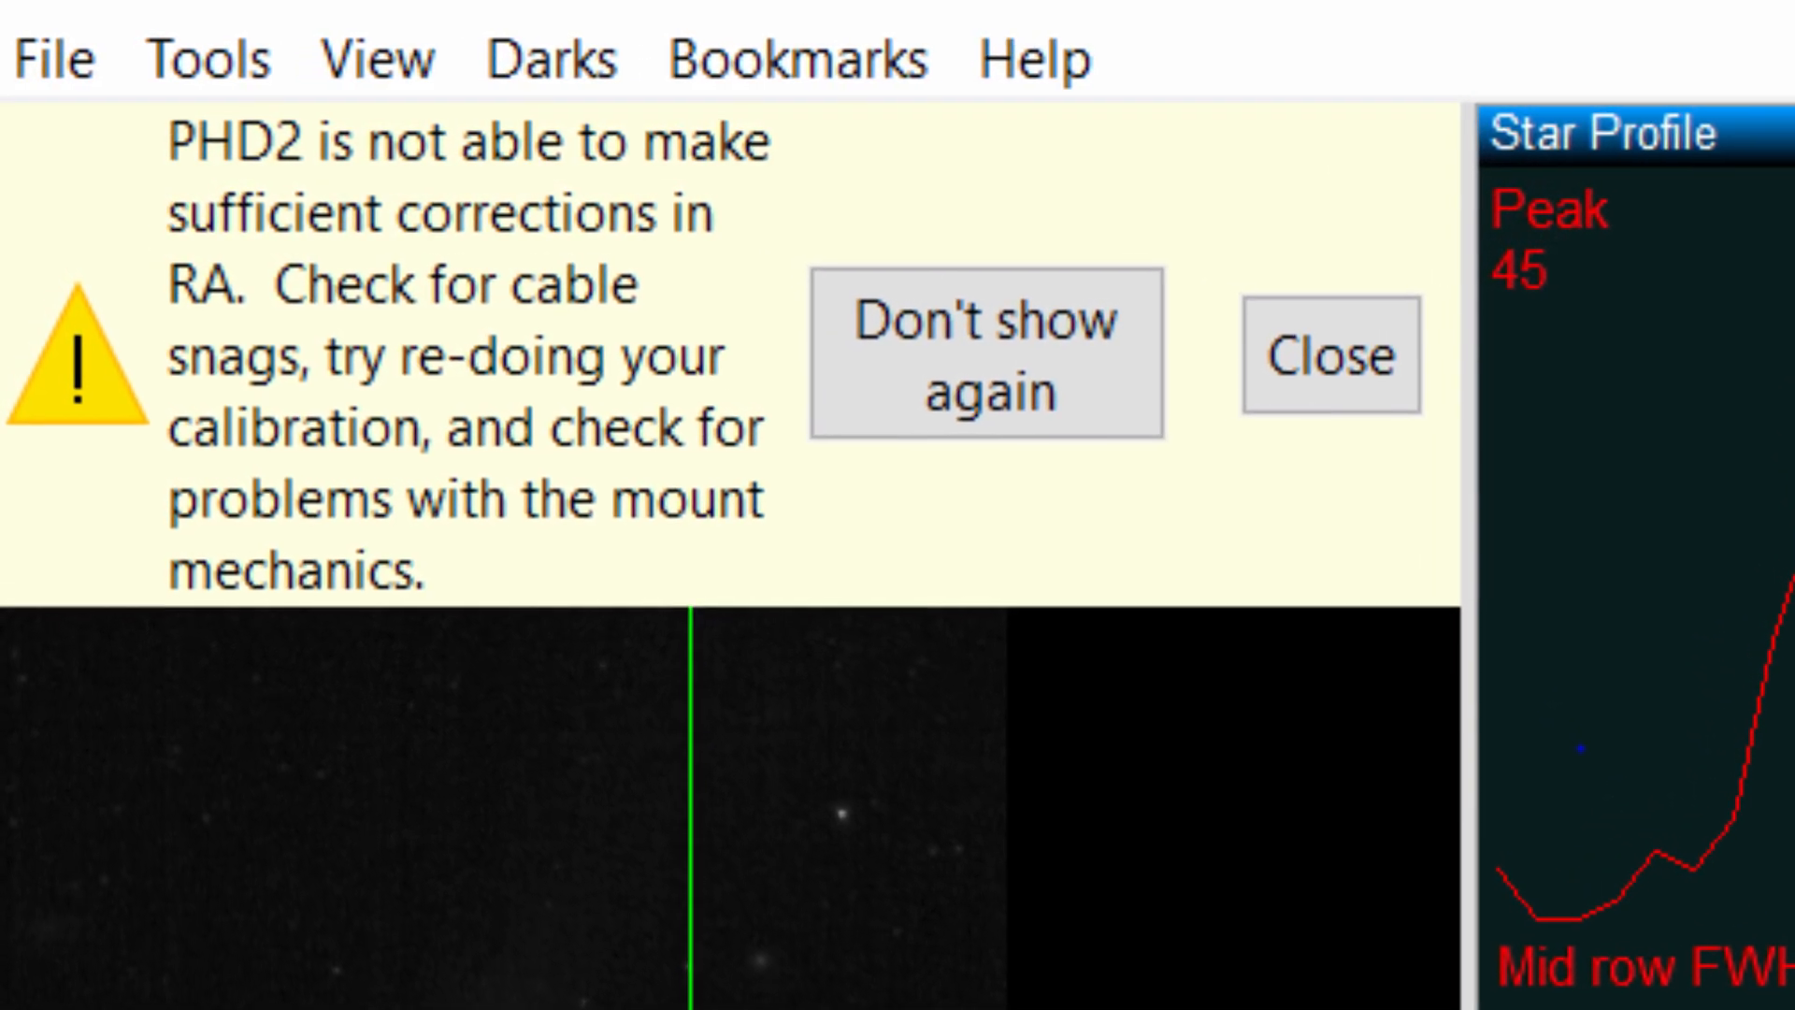
Dismiss the yellow insufficient RA corrections warning bar
click(1333, 356)
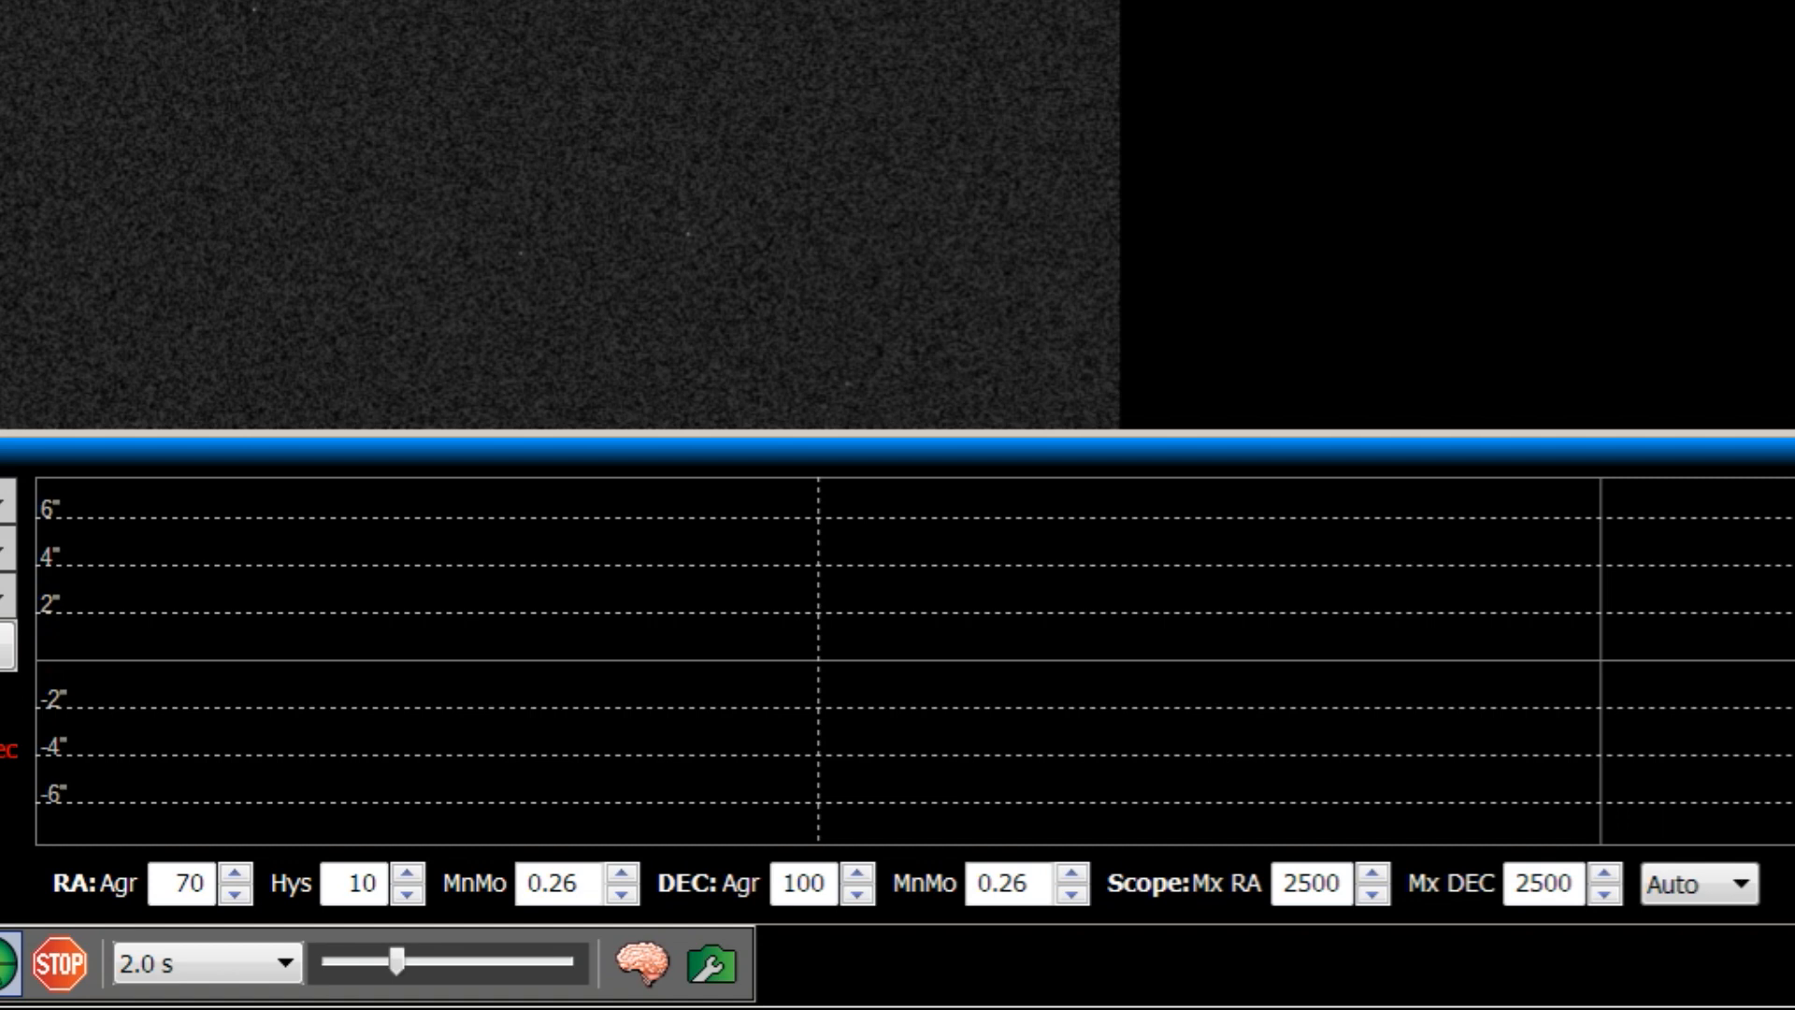
Bring up Advanced Setup after reviewing the RA/DEC Agr, Hys and MnMo fields
click(643, 969)
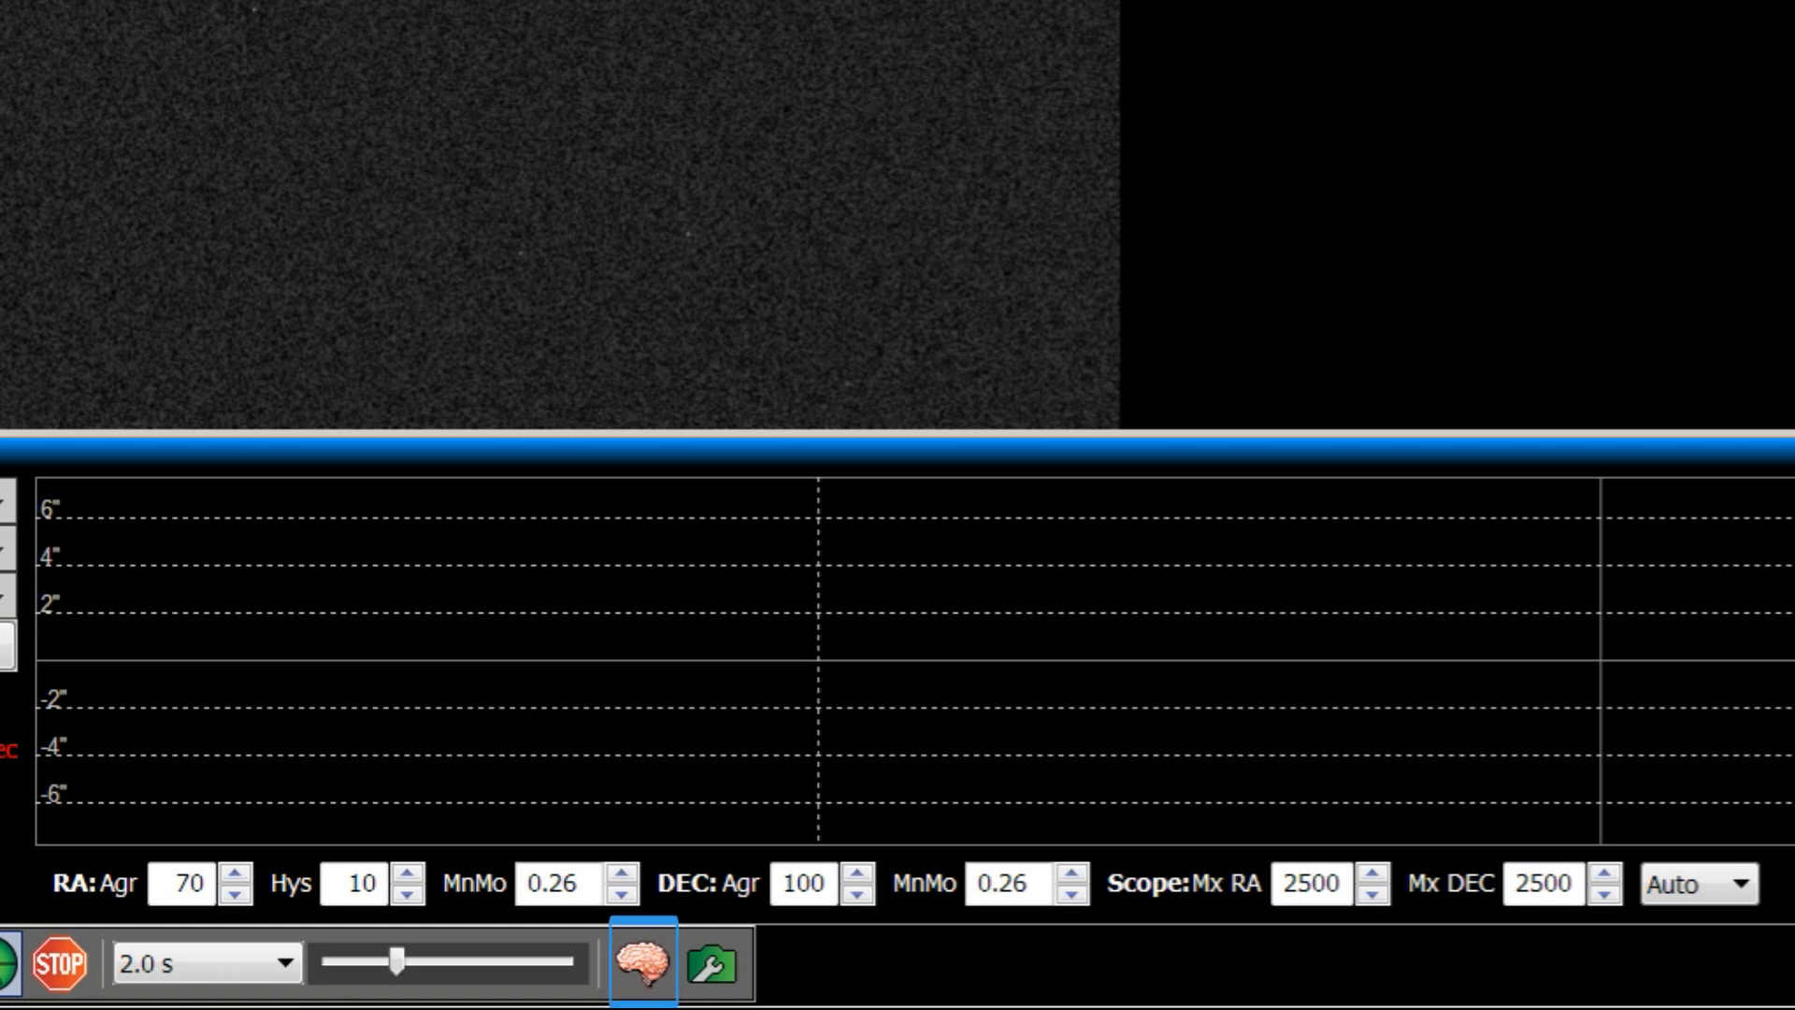